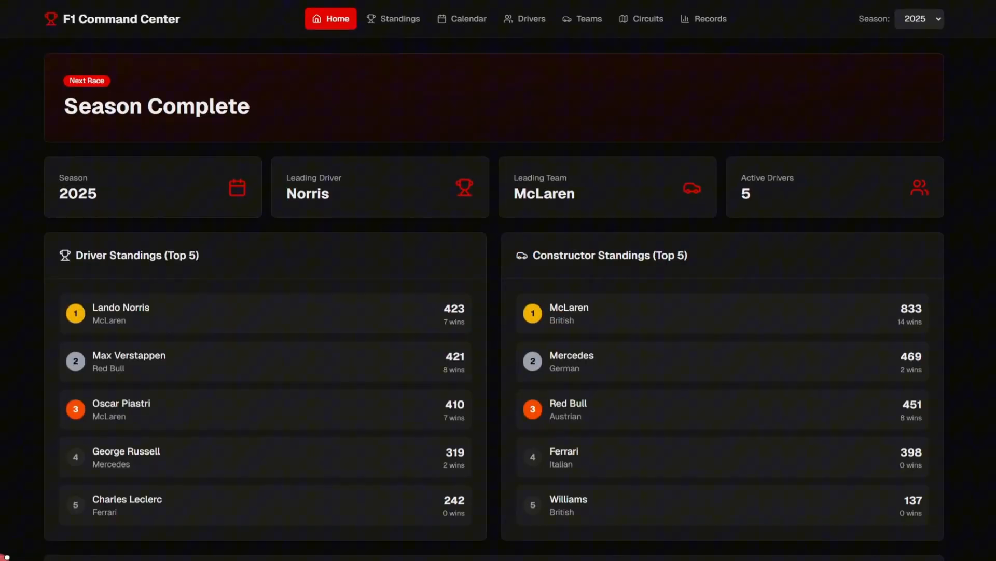
pyautogui.moveTo(712, 307)
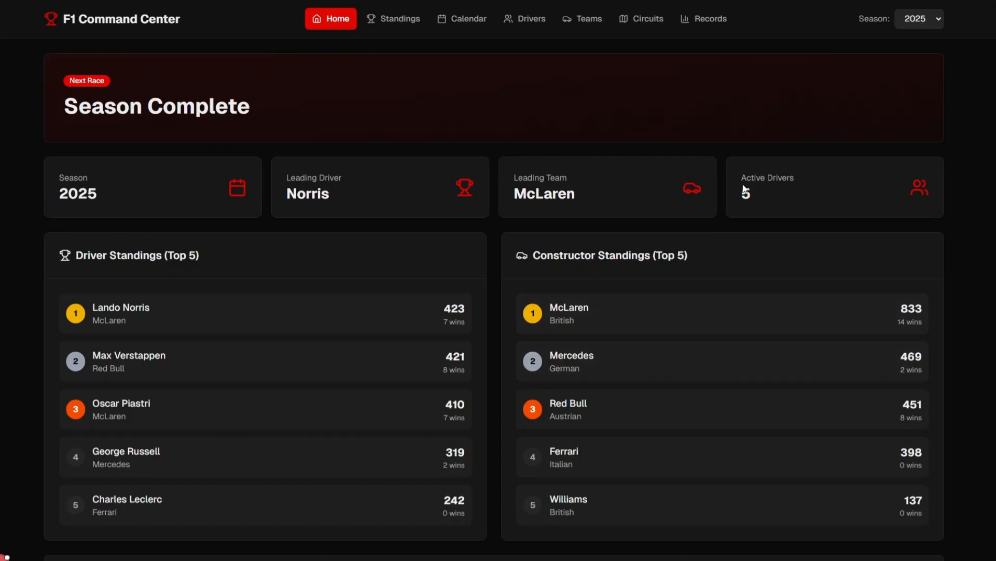
# - Check 2024 standings, switch back to season 2025, and view its empty race calendar
pyautogui.click(918, 19)
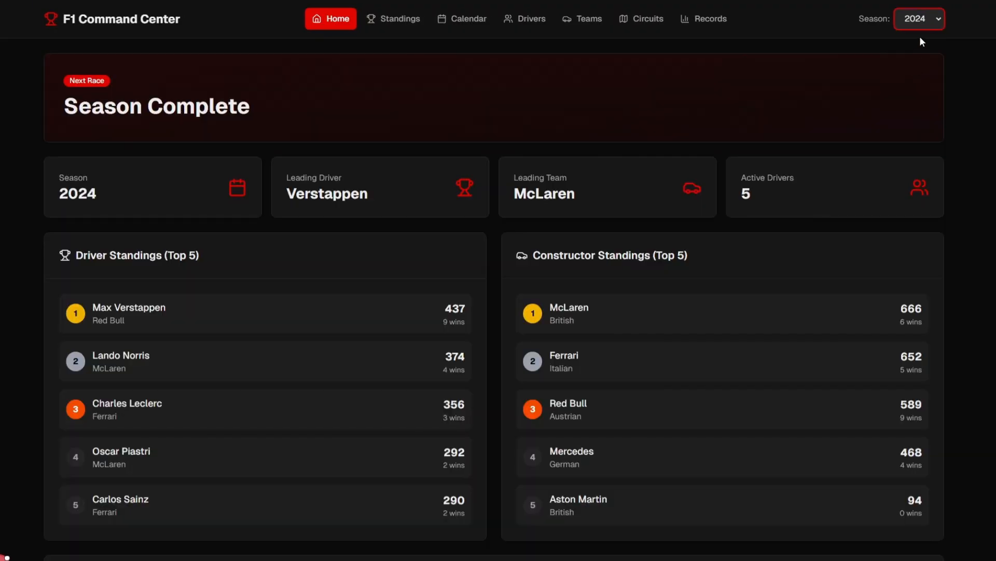
pyautogui.click(919, 18)
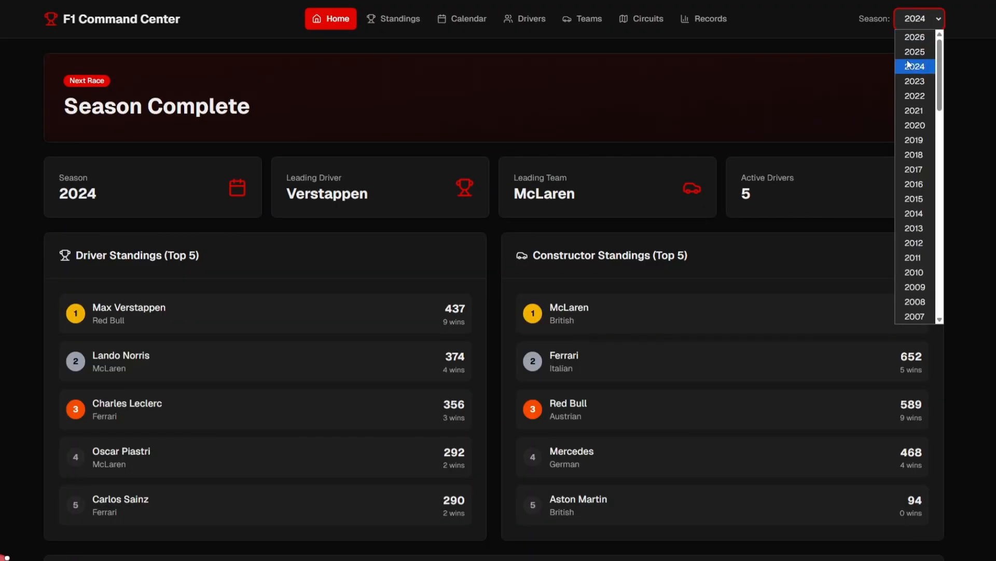
pyautogui.click(914, 51)
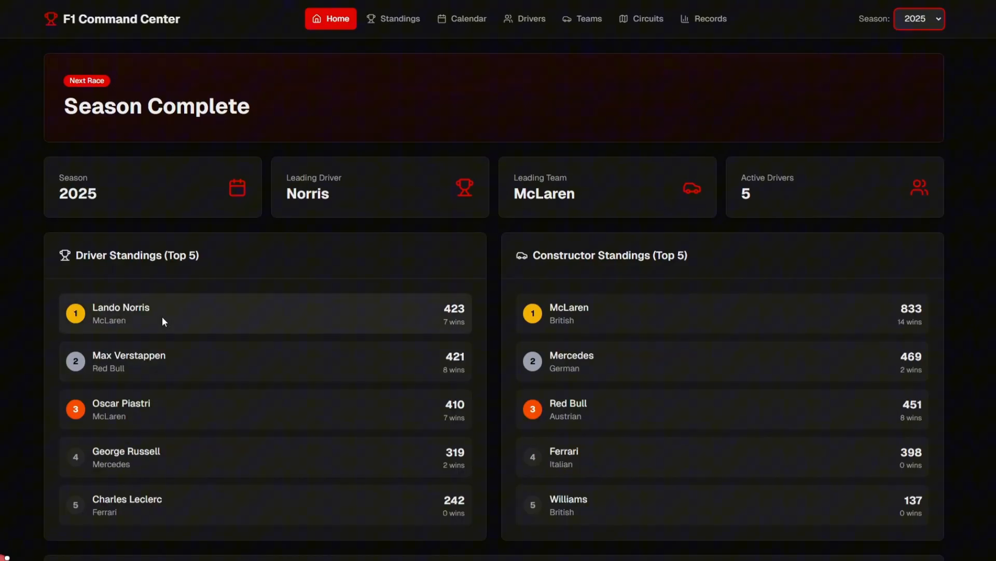
pyautogui.moveTo(147, 323)
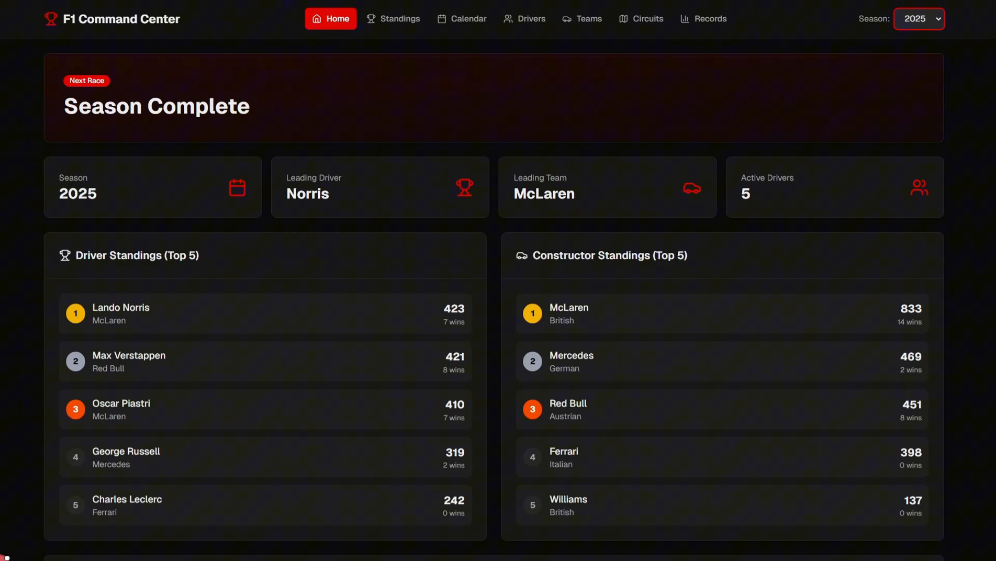
pyautogui.click(466, 18)
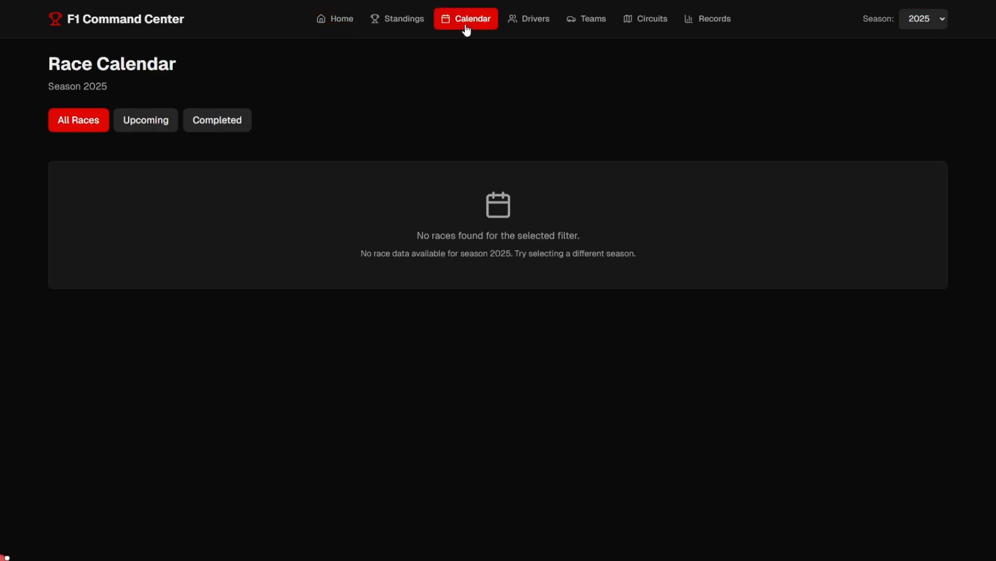
pyautogui.moveTo(354, 278)
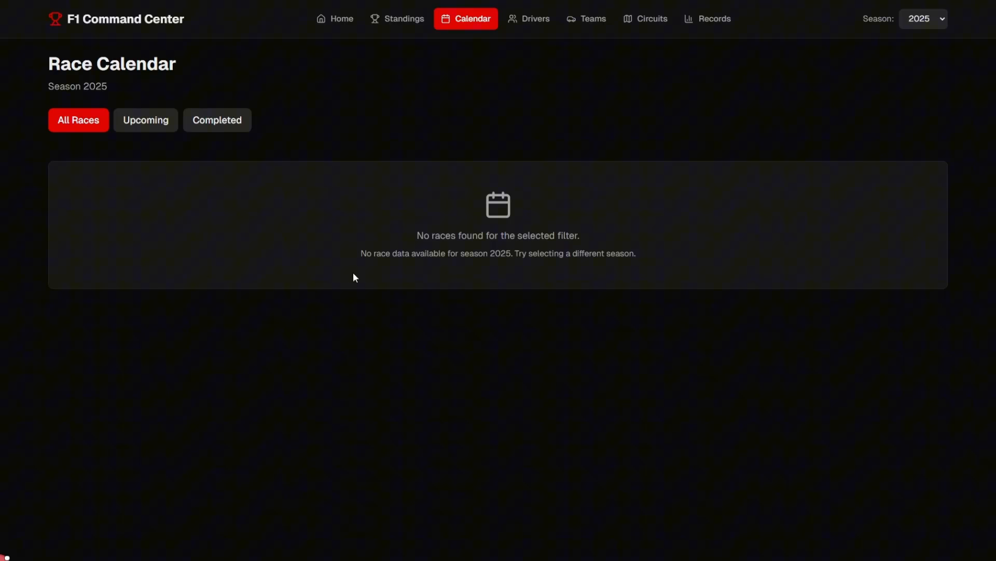
pyautogui.moveTo(260, 332)
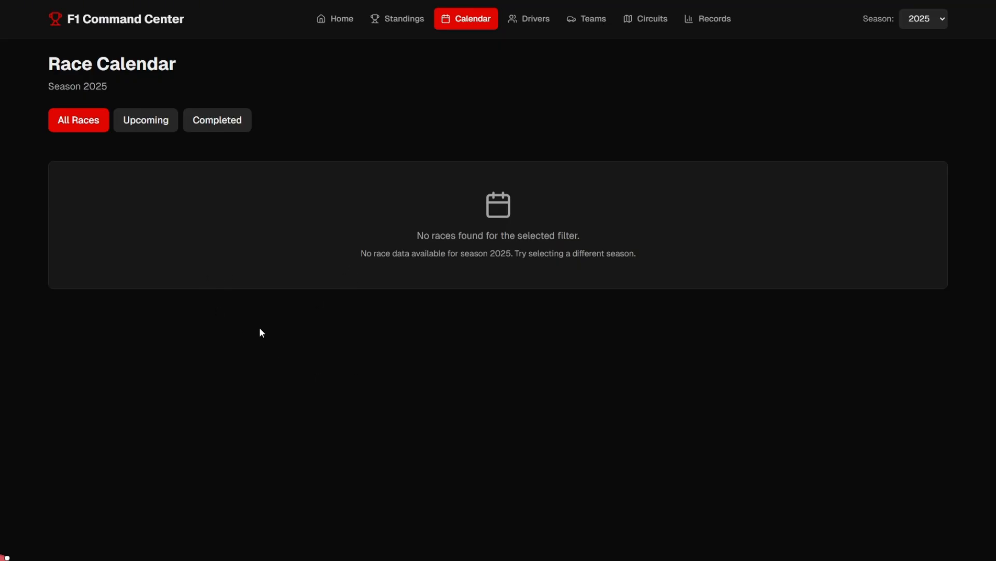
pyautogui.moveTo(482, 226)
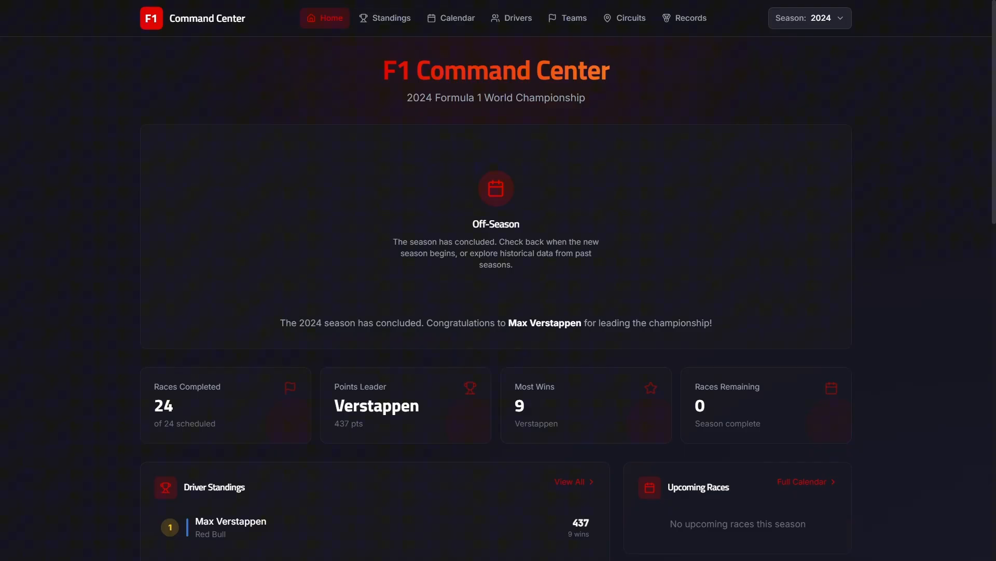
pyautogui.moveTo(845, 263)
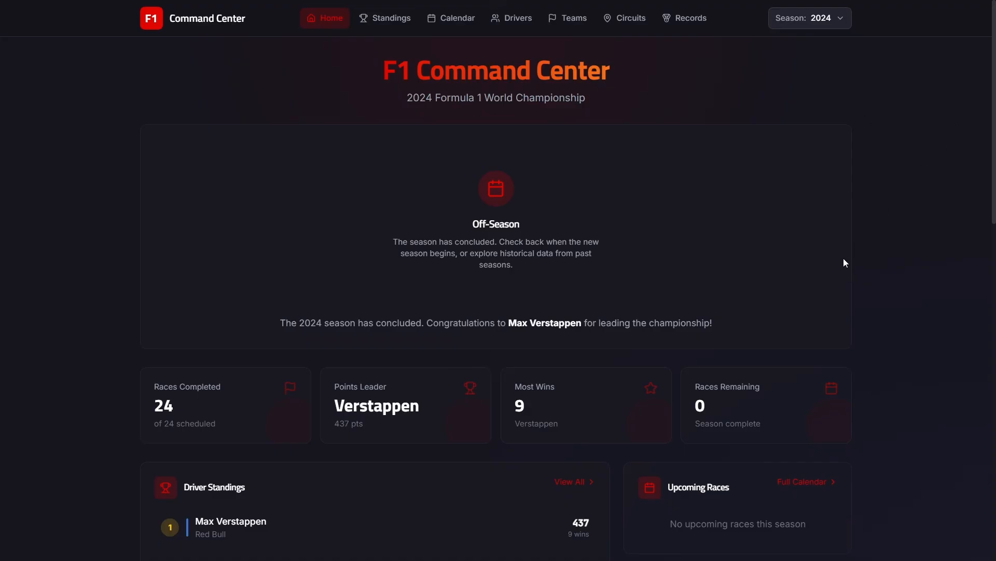
# - Scroll the 2024 home dashboard through driver standings, constructor standings and race results
pyautogui.scroll(-3)
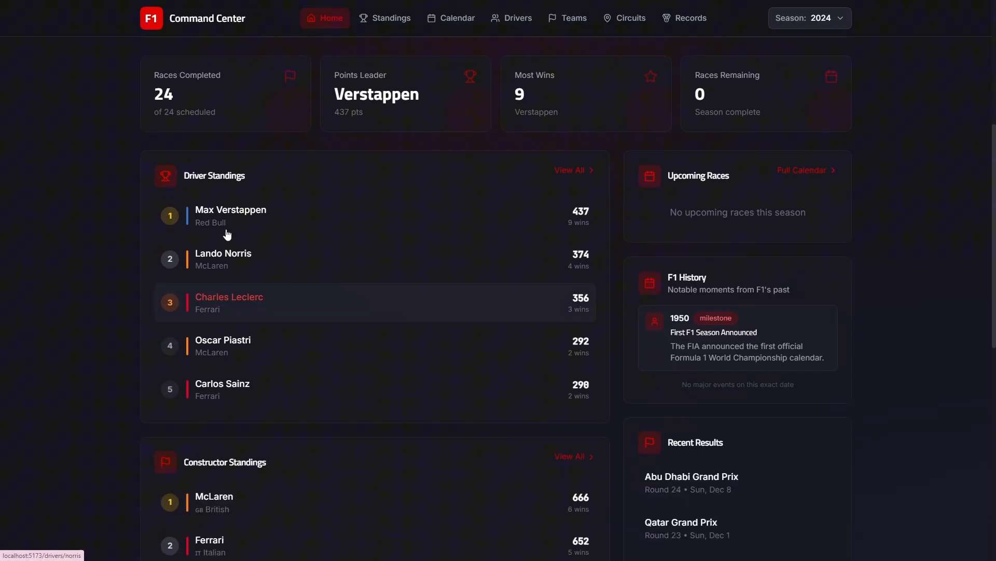
pyautogui.moveTo(340, 229)
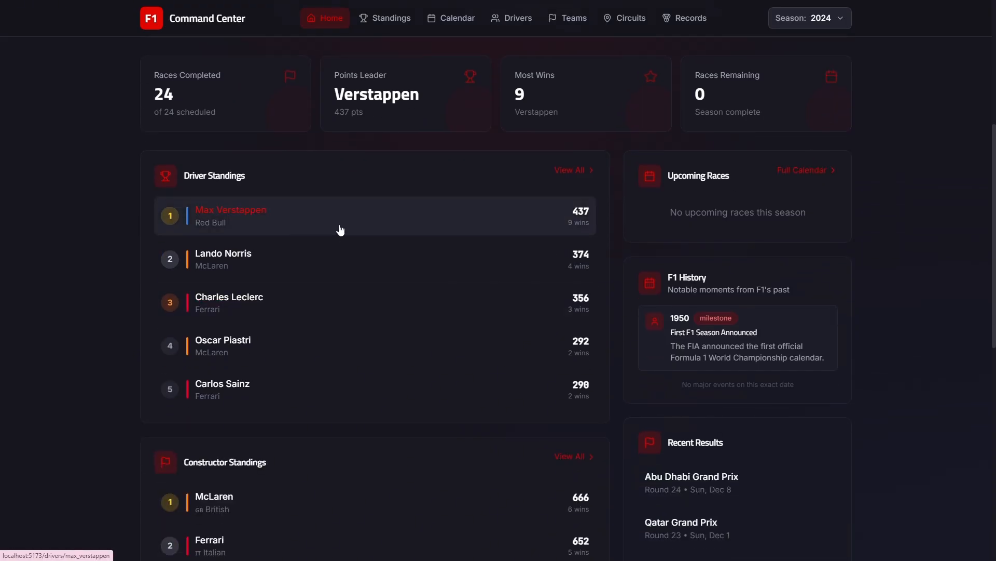
pyautogui.moveTo(525, 227)
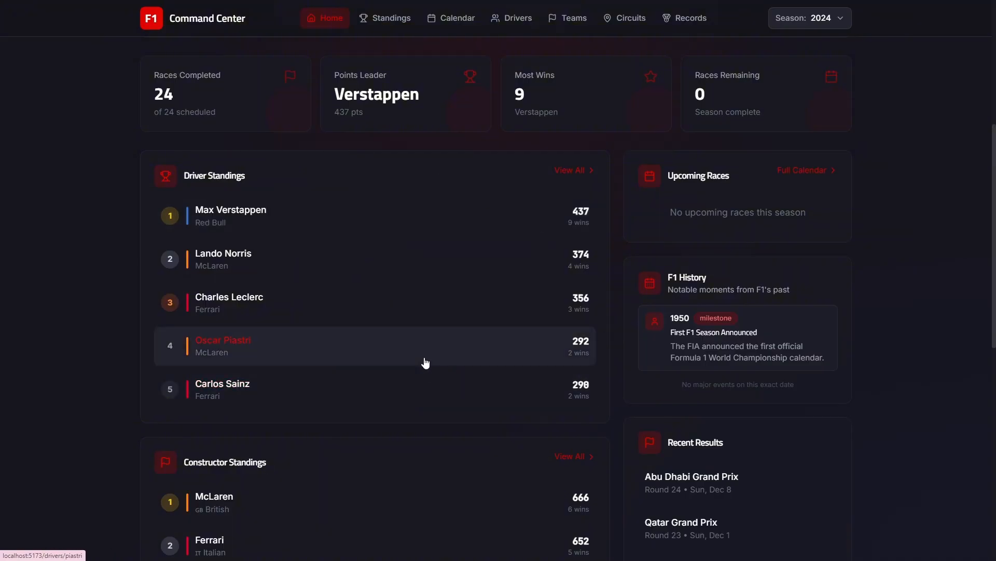
pyautogui.scroll(-3)
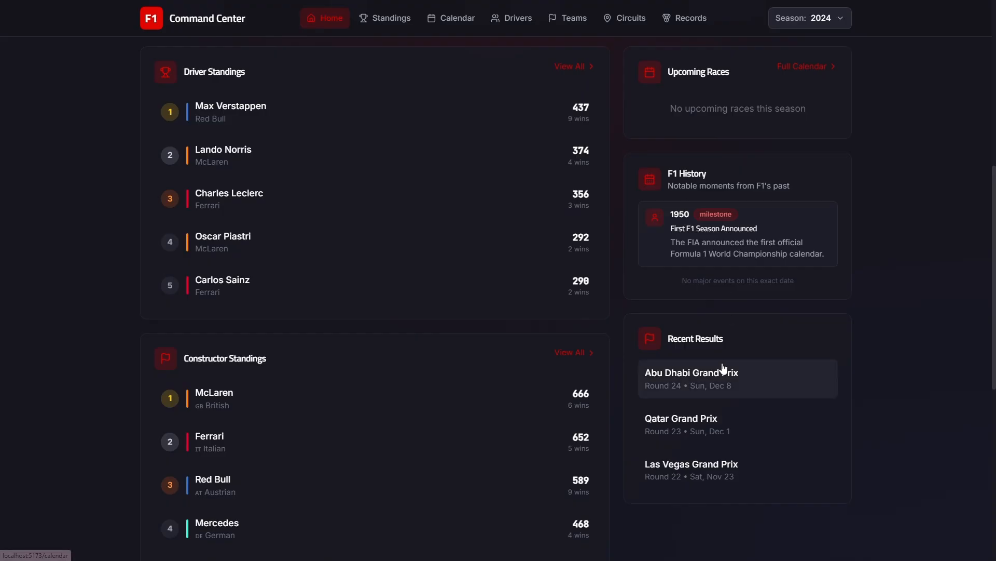
pyautogui.scroll(-3)
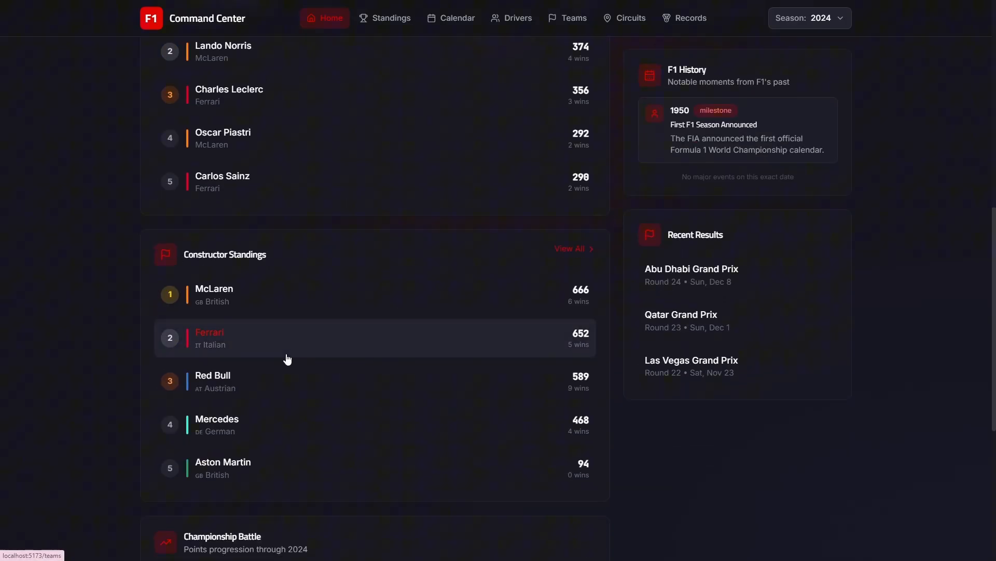
pyautogui.scroll(-3)
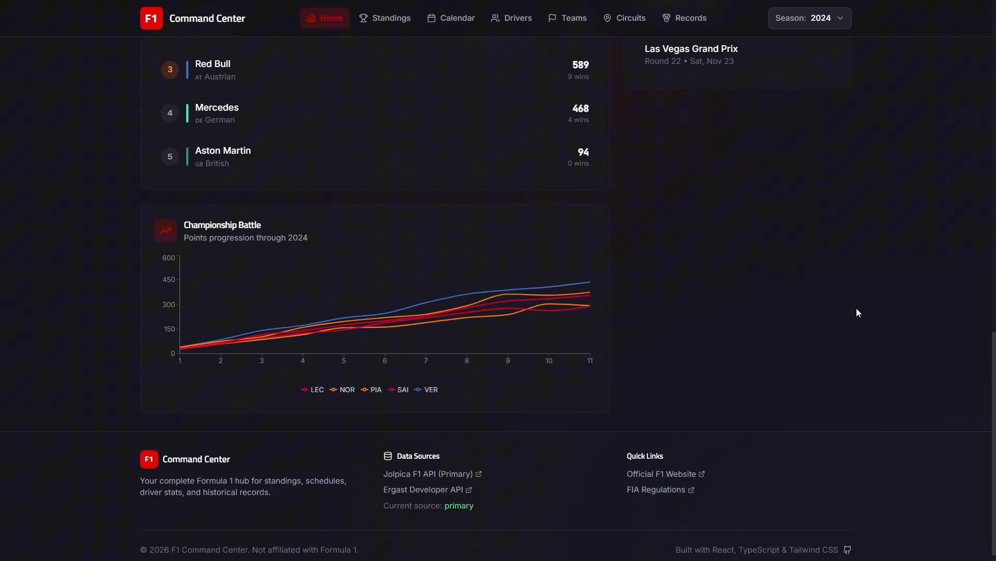
pyautogui.moveTo(567, 402)
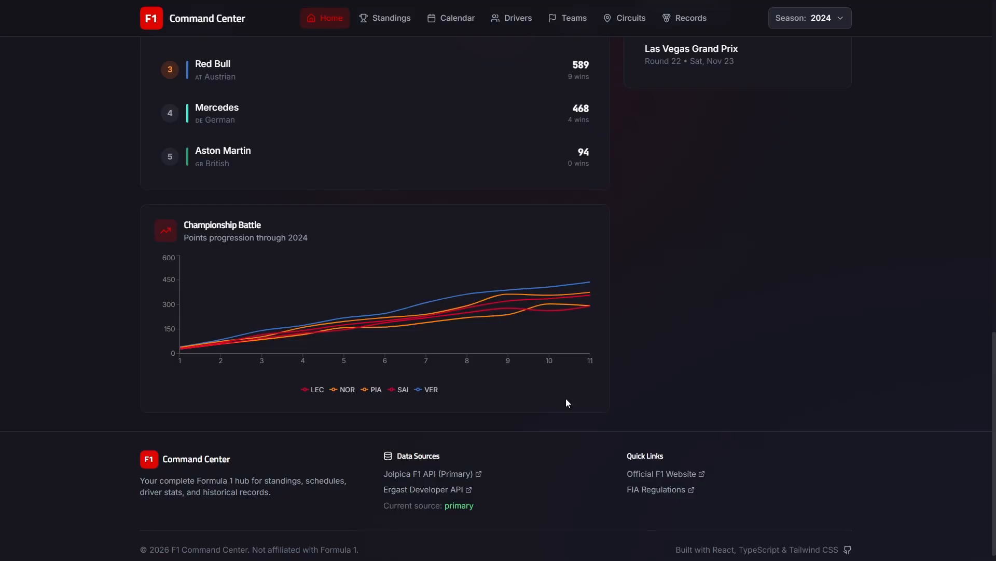
pyautogui.moveTo(616, 405)
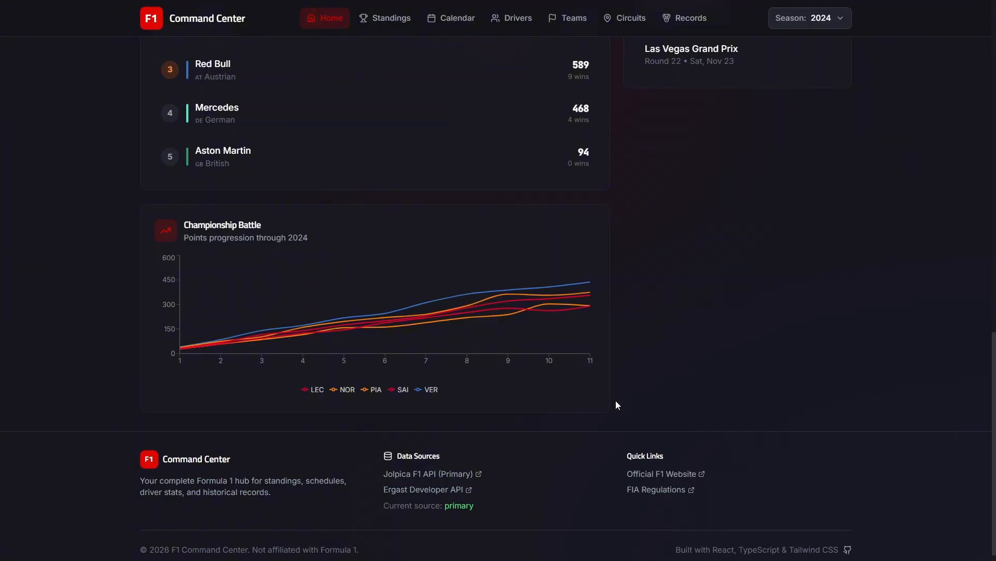
pyautogui.moveTo(261, 331)
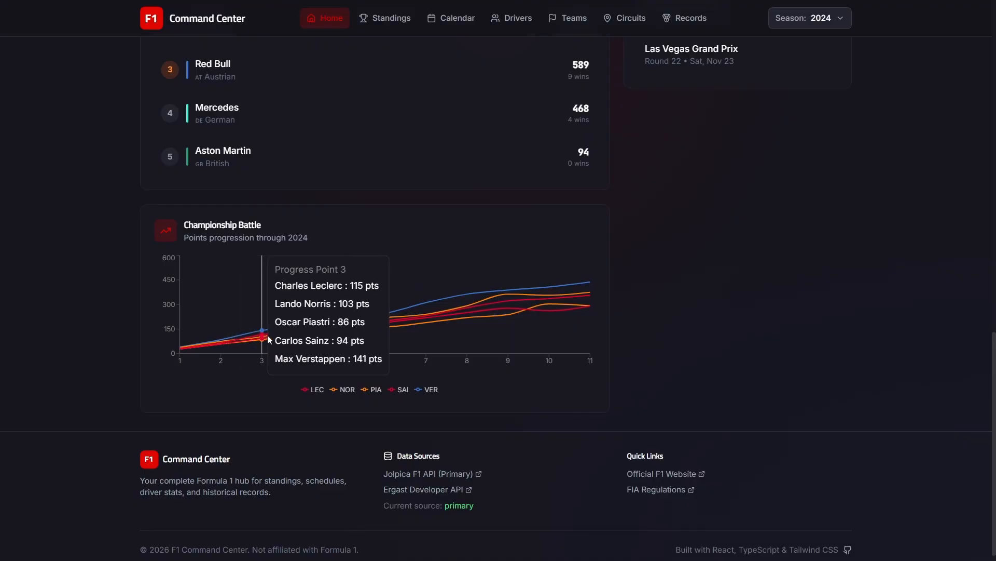
pyautogui.moveTo(550, 308)
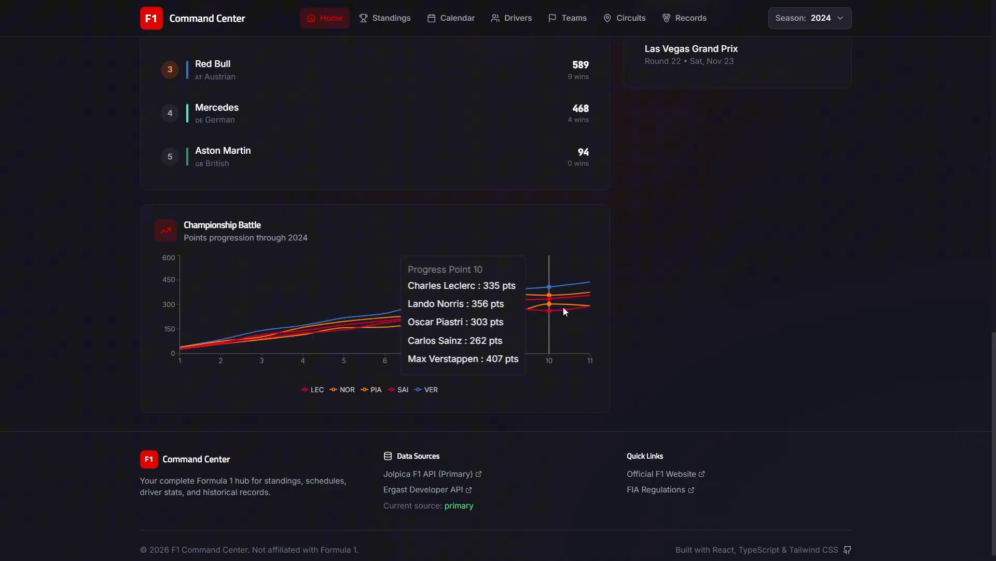
pyautogui.moveTo(750, 365)
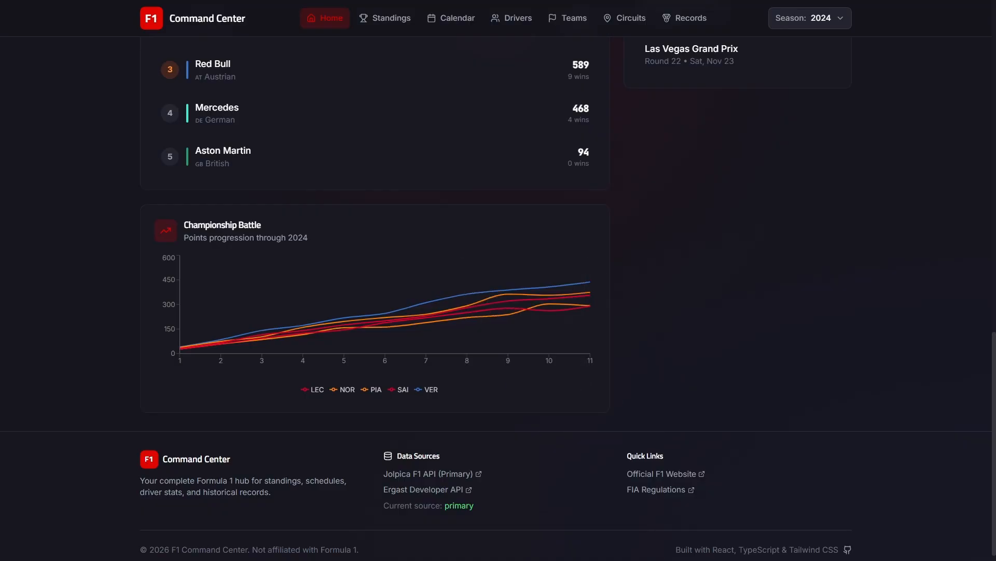
# - Scroll past the Championship Battle chart and open the 2024 Standings page, led by Verstappen
pyautogui.scroll(-3)
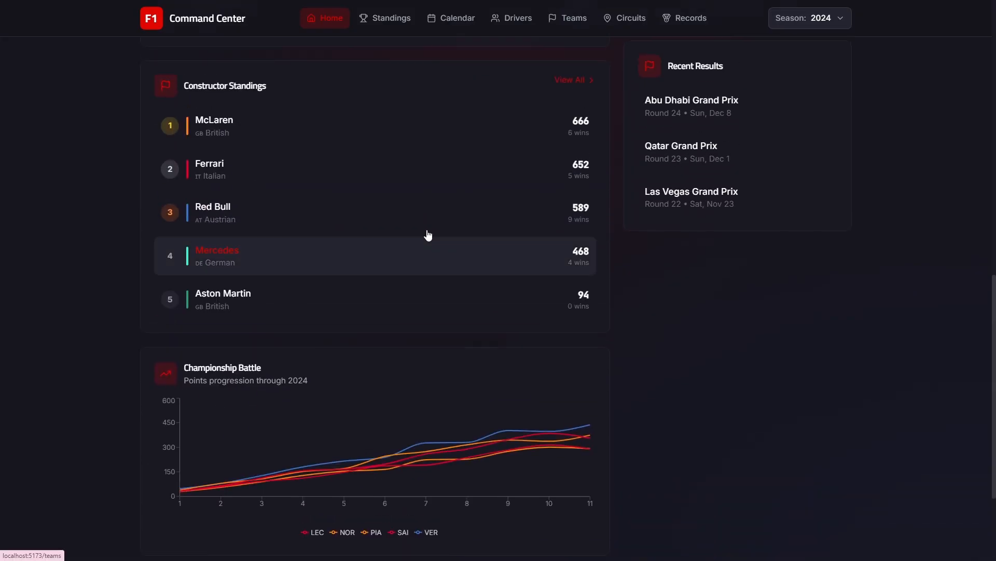
pyautogui.click(385, 17)
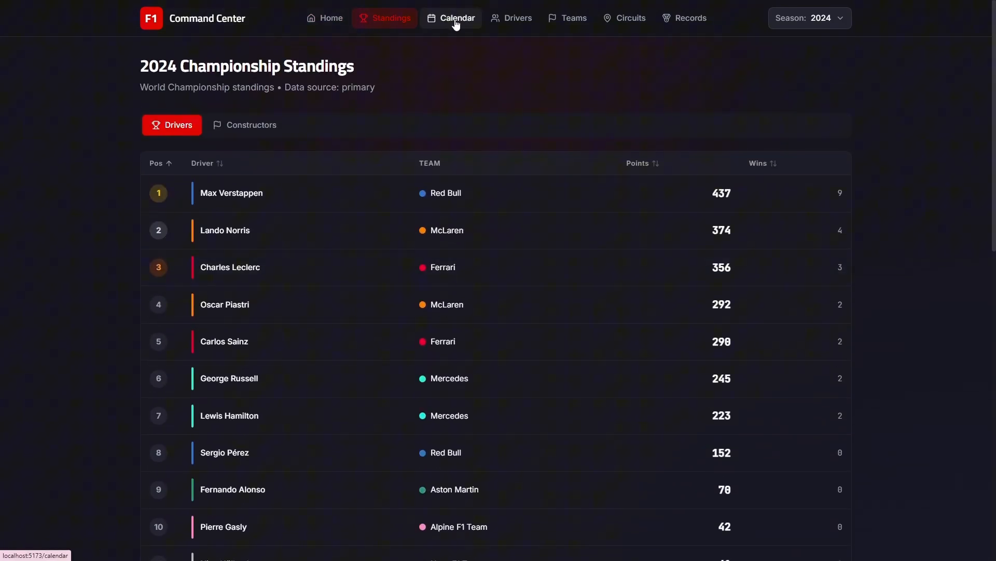
# - Browse the Calendar, Teams and Circuits pages, ending on the Season 2025 dashboard
pyautogui.click(455, 17)
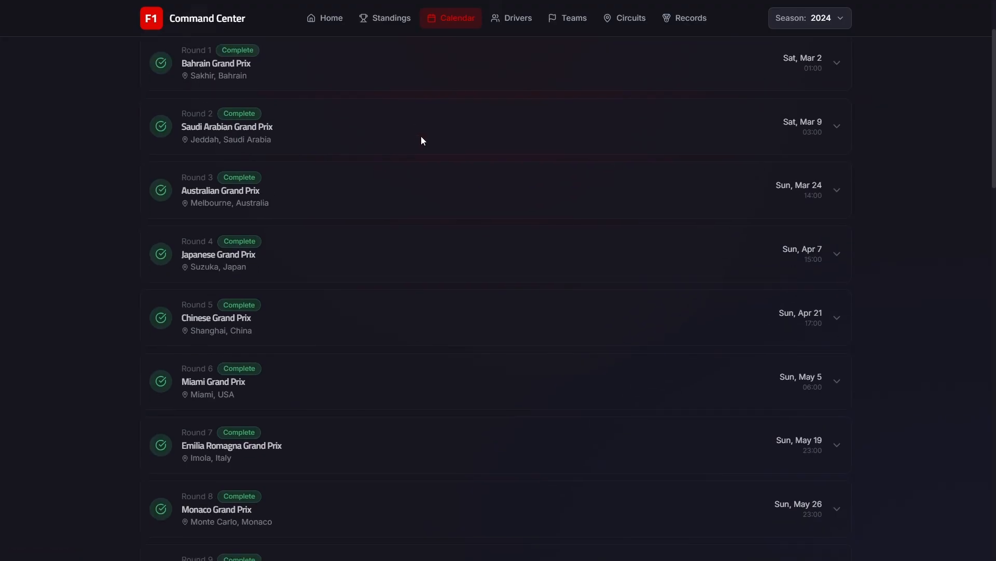
pyautogui.click(566, 18)
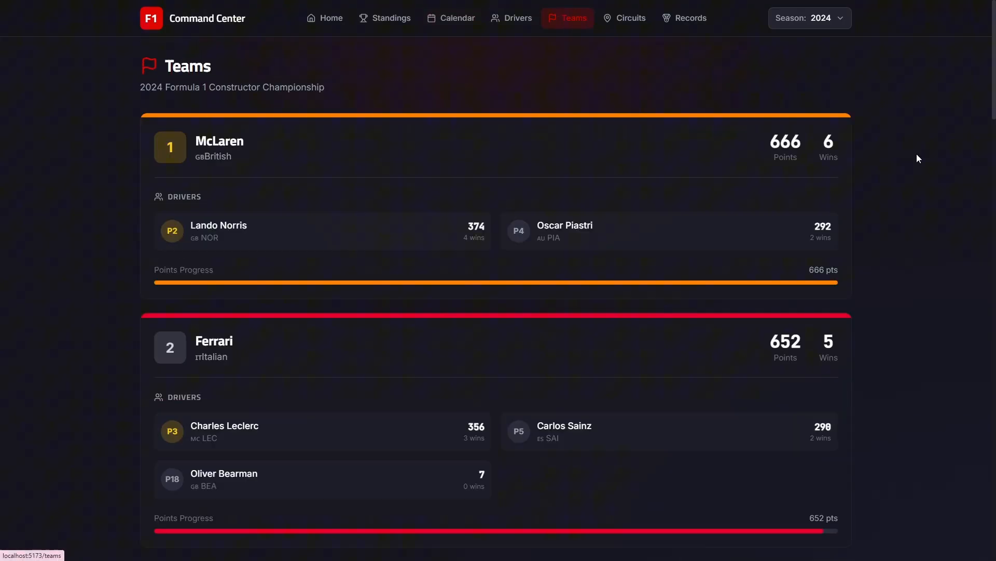
pyautogui.click(626, 18)
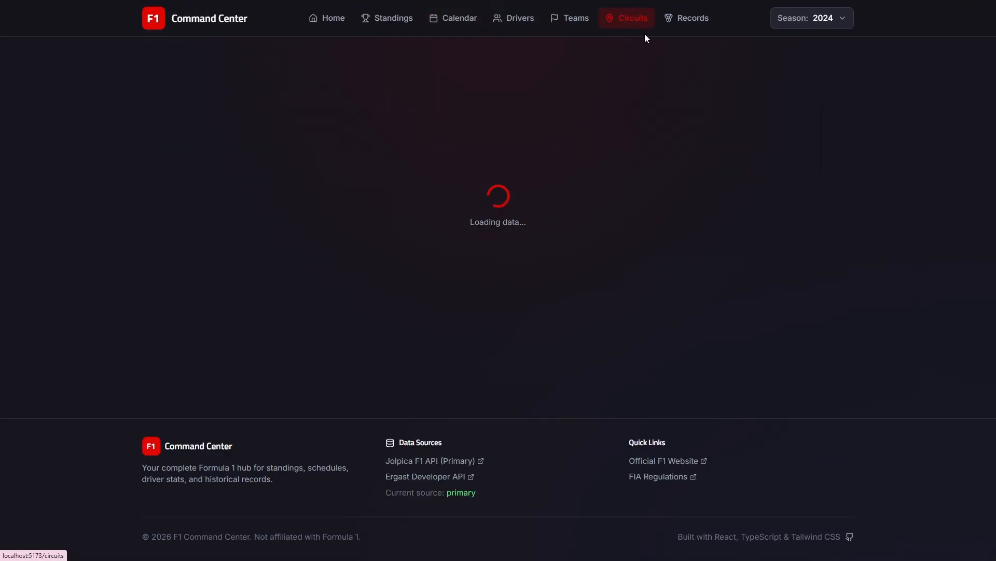
pyautogui.click(325, 18)
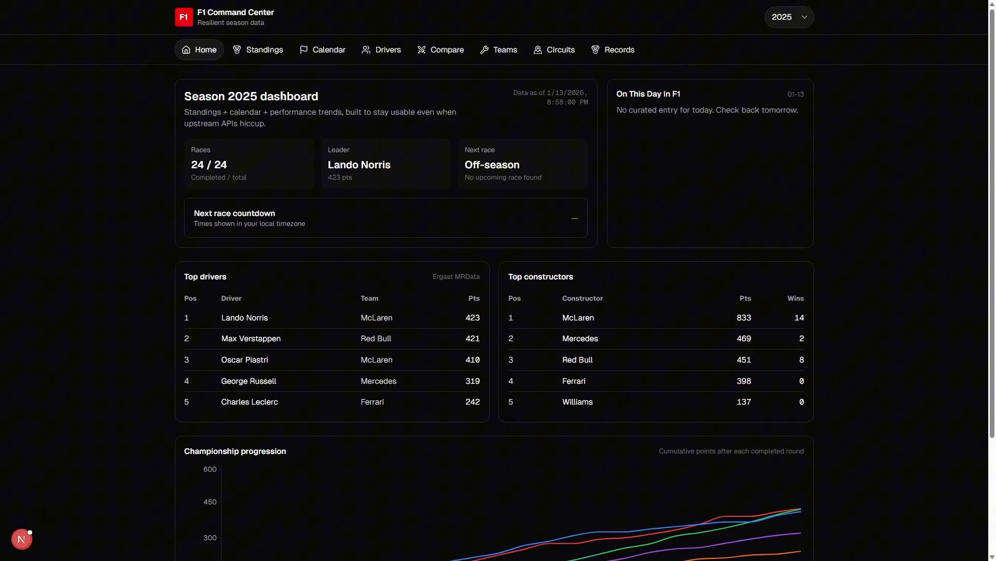
# - View 2025 driver standings, full race schedule and searchable driver list, then circuits encyclopedia
pyautogui.click(264, 50)
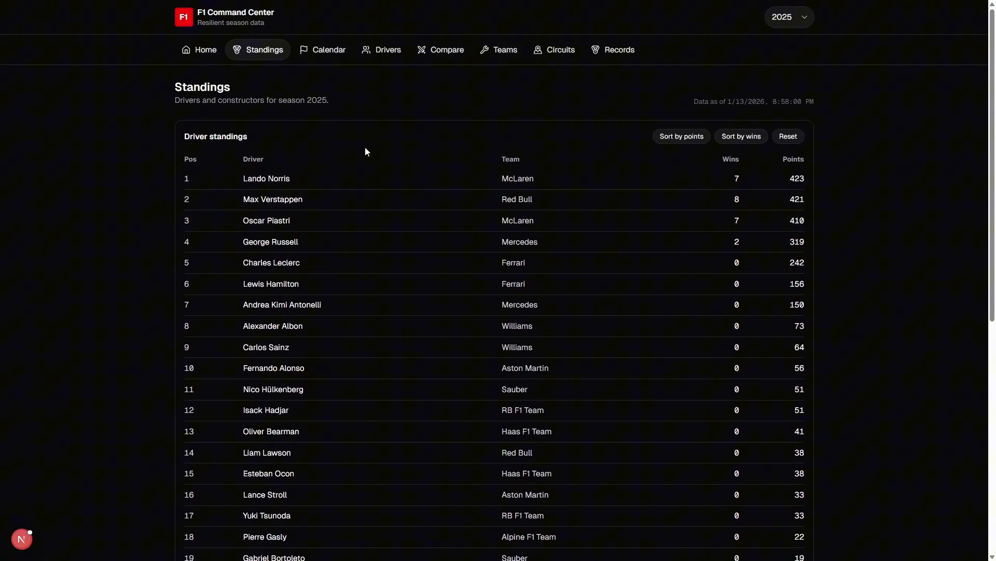
pyautogui.click(328, 50)
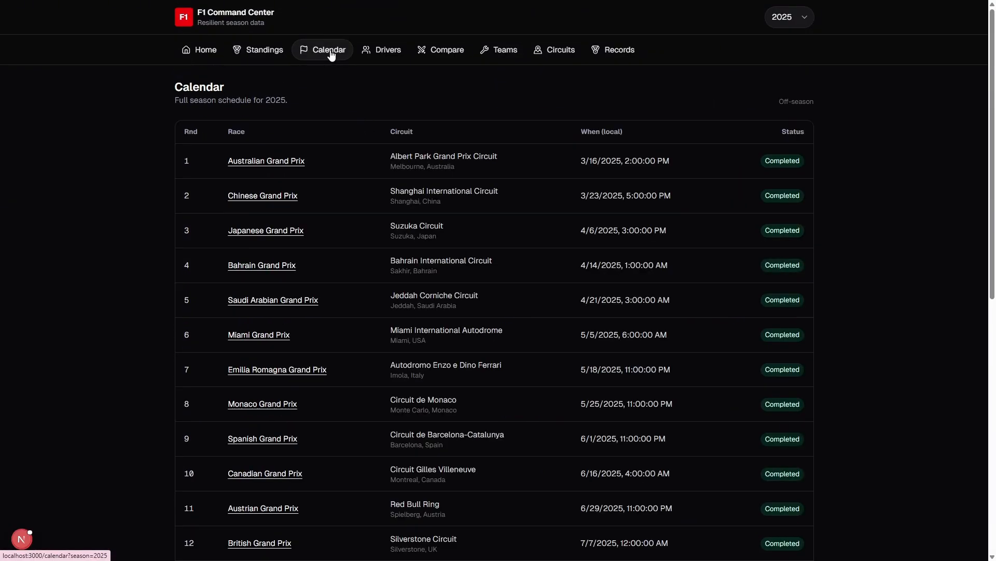
pyautogui.moveTo(319, 76)
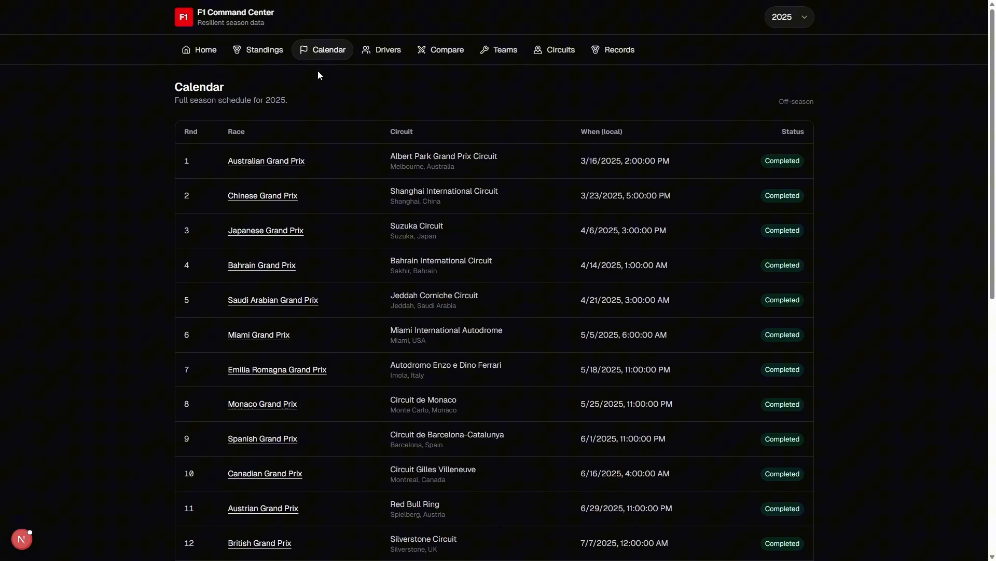
pyautogui.moveTo(335, 104)
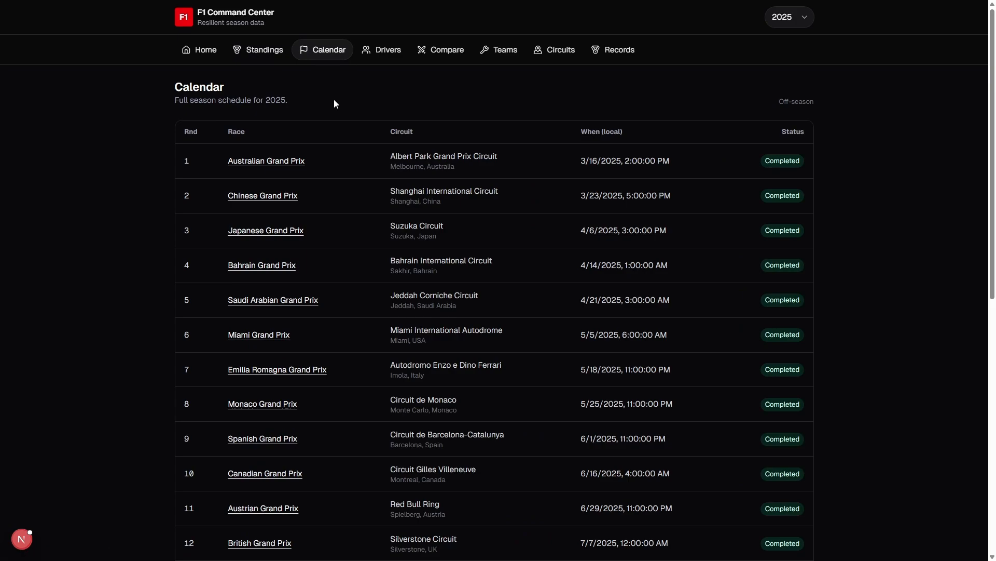
pyautogui.click(381, 50)
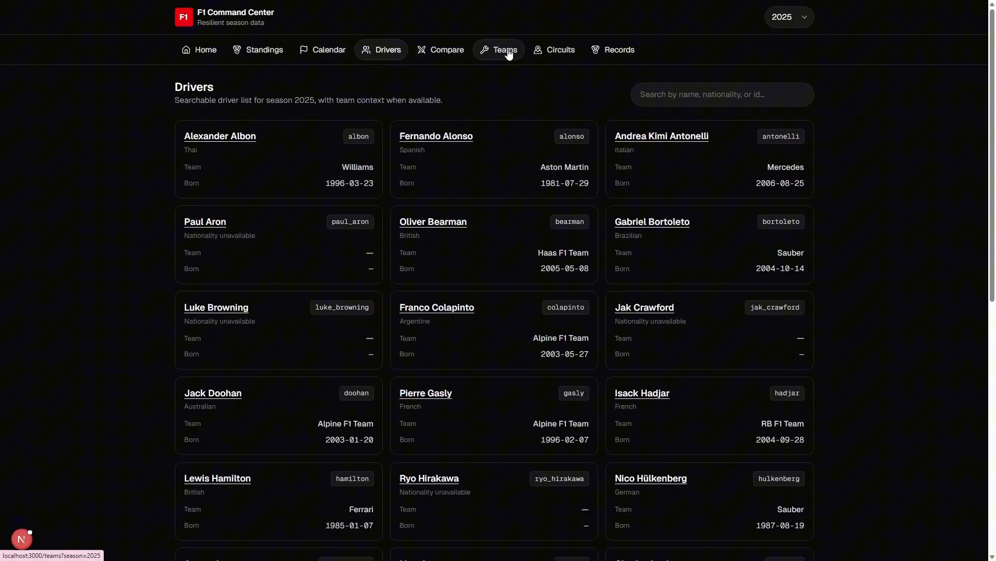
pyautogui.click(561, 49)
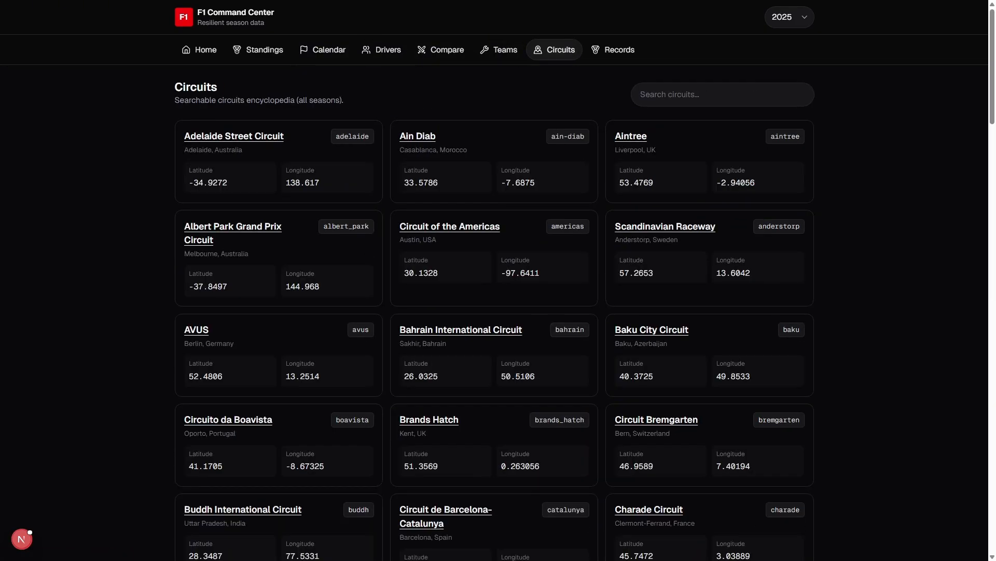